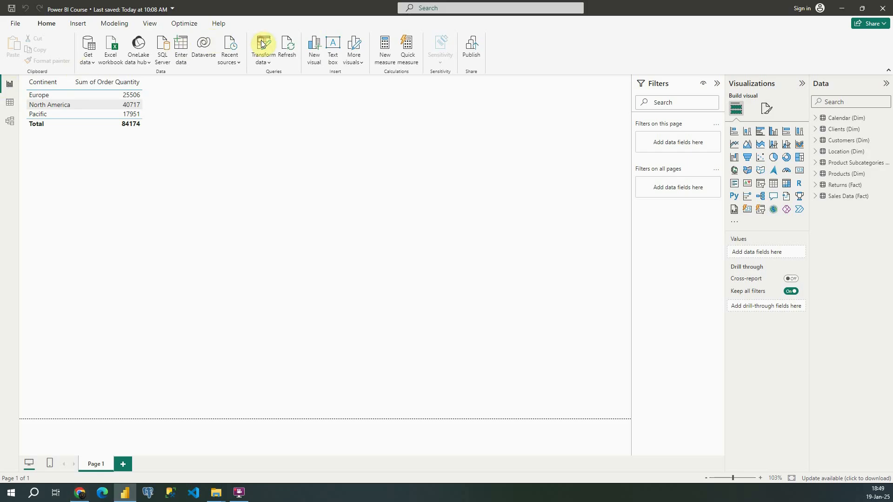
Open Power Query Editor on the Location (Dim) table of regions, cities, countries and continents.
{"action": "left_click", "coordinate": [263, 44]}
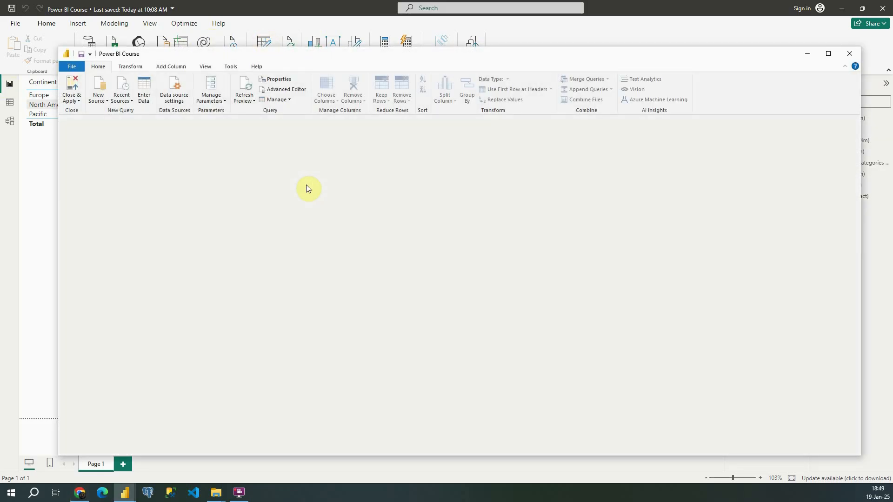
{"action": "left_click", "coordinate": [104, 217]}
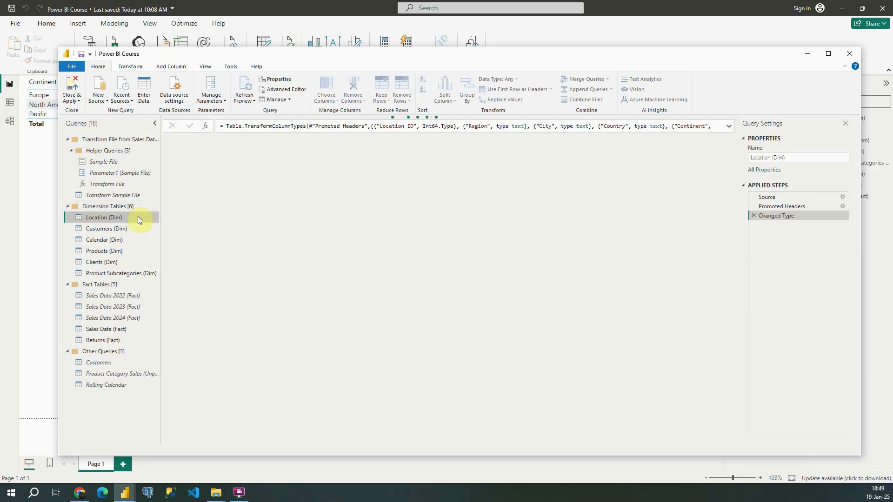
{"action": "left_click", "coordinate": [104, 217]}
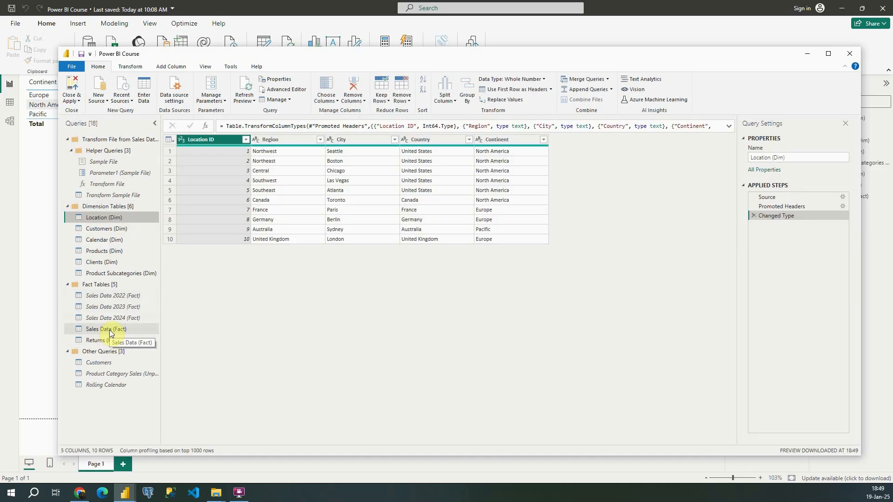
Browse Customers (Dim) to customer ID 11000, then return to Sales Data (Fact).
{"action": "left_click", "coordinate": [105, 329]}
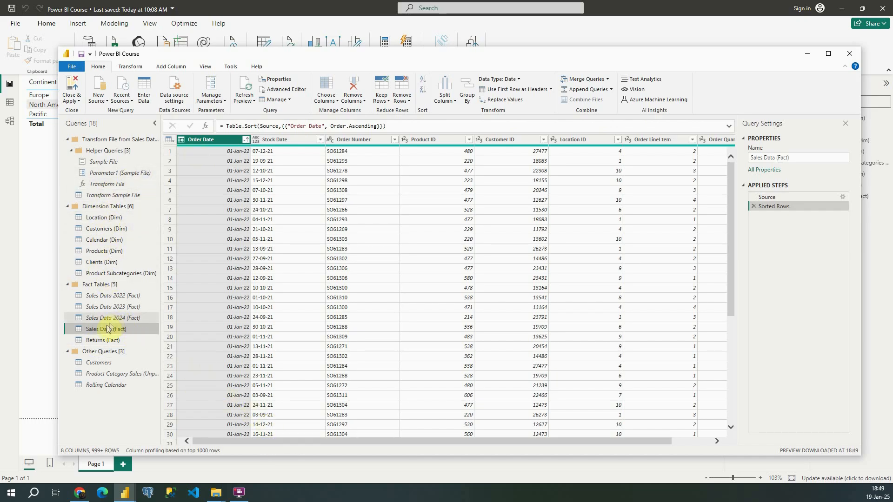
{"action": "mouse_move", "coordinate": [107, 330]}
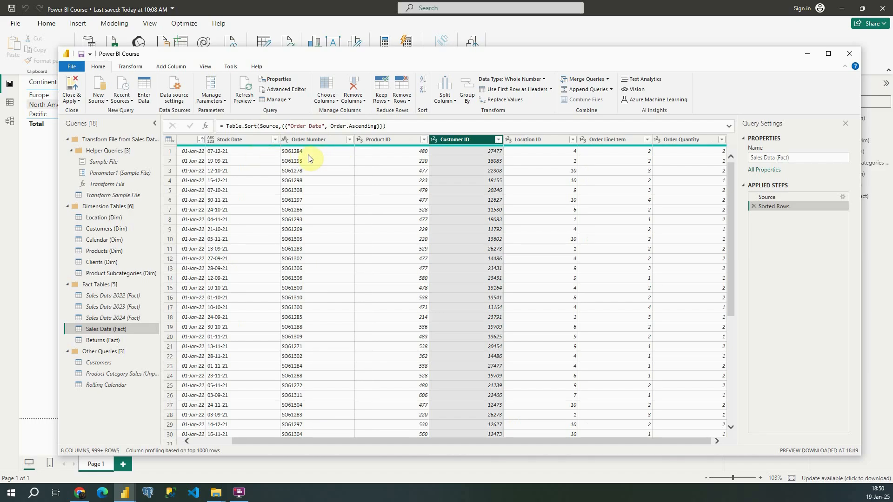
{"action": "left_click", "coordinate": [99, 228]}
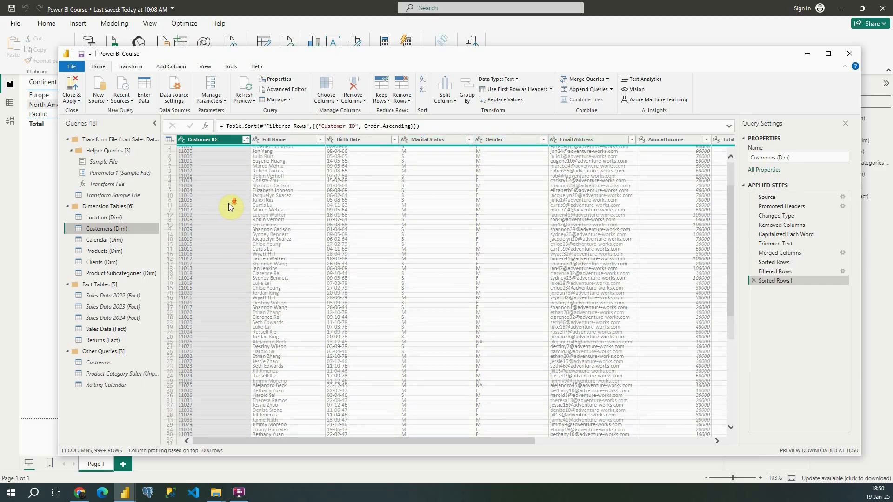
{"action": "scroll", "scroll_direction": "down", "scroll_amount": 3}
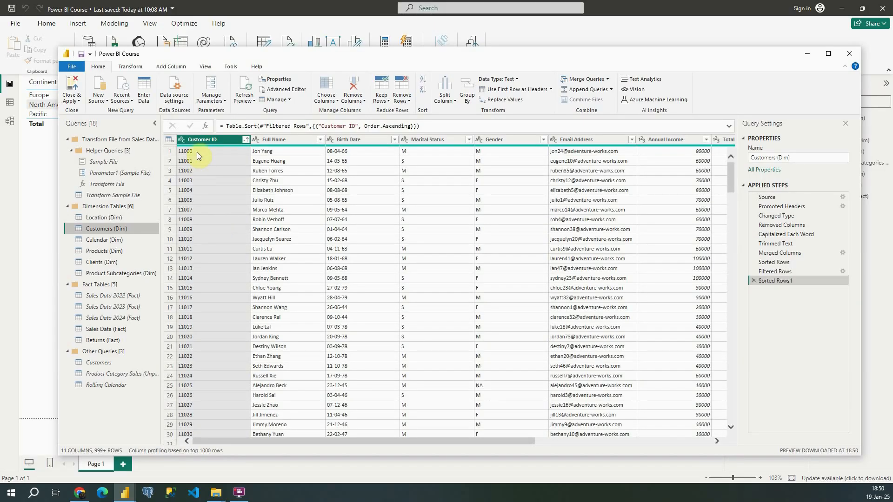
{"action": "left_click", "coordinate": [207, 151]}
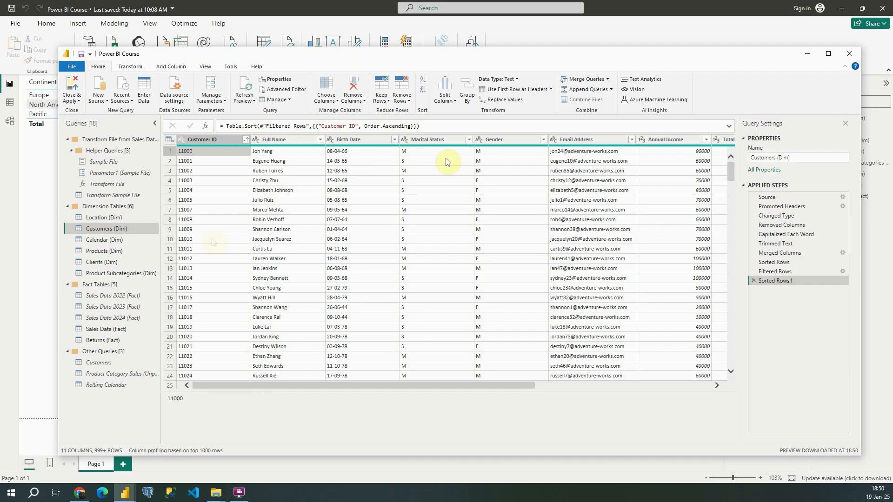
{"action": "left_click", "coordinate": [105, 329]}
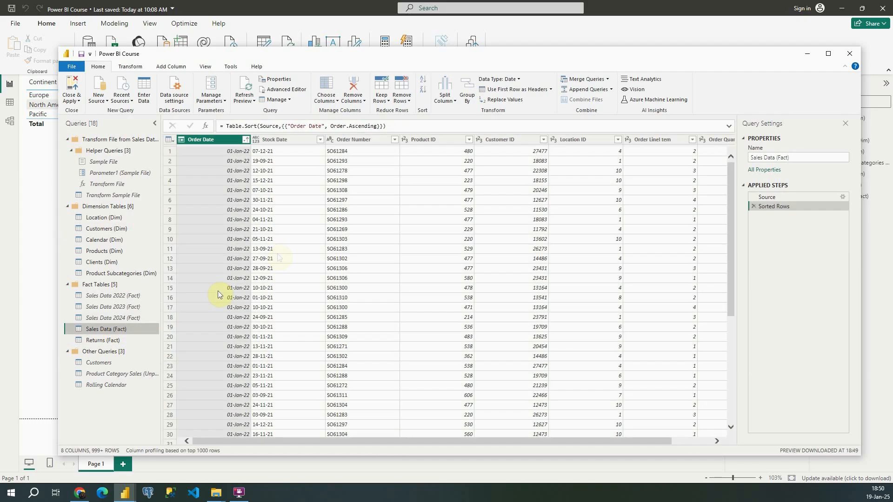
Sort Sales Data (Fact) ascending by Customer ID and inspect repeated ID 12473 and location IDs.
{"action": "left_click", "coordinate": [274, 150]}
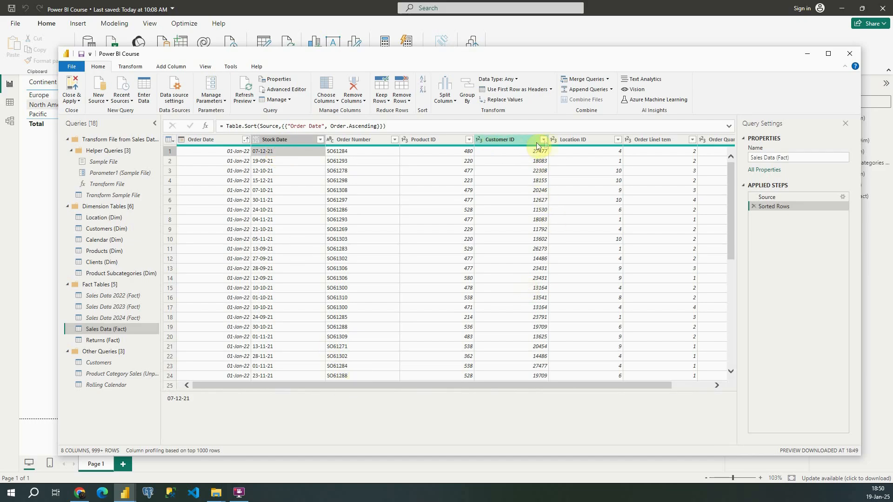
{"action": "left_click", "coordinate": [543, 139]}
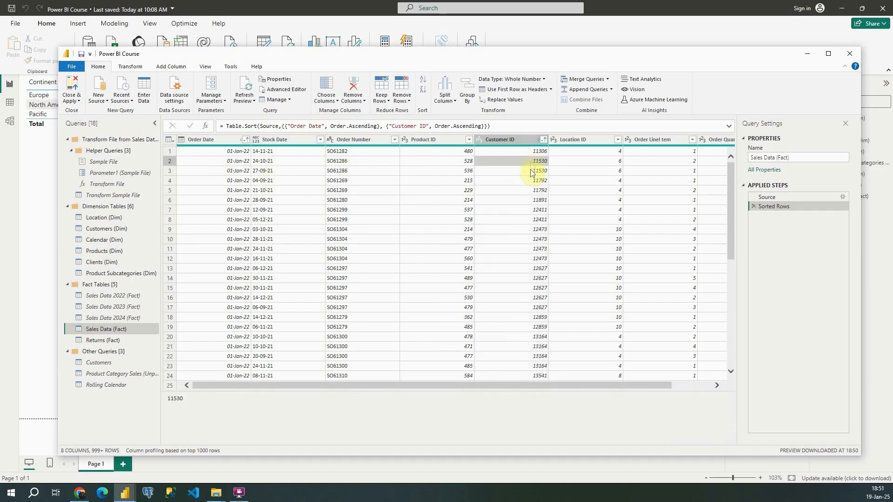
{"action": "mouse_move", "coordinate": [505, 174]}
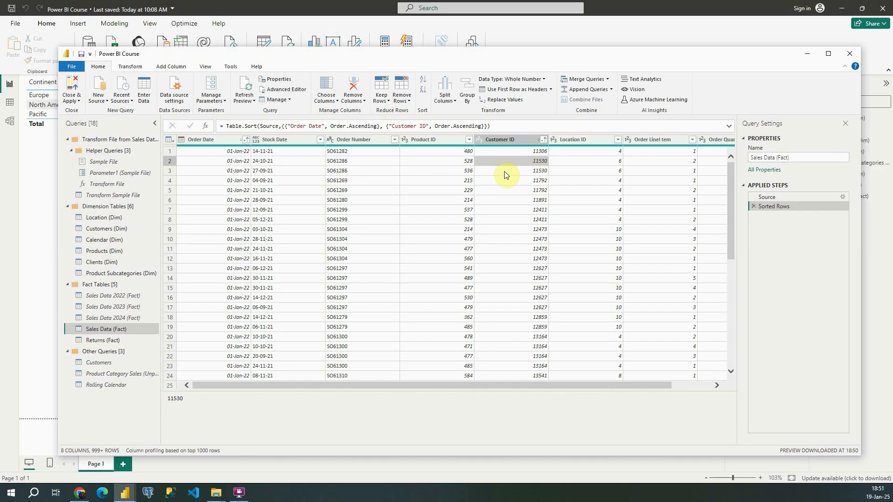
{"action": "mouse_move", "coordinate": [456, 166]}
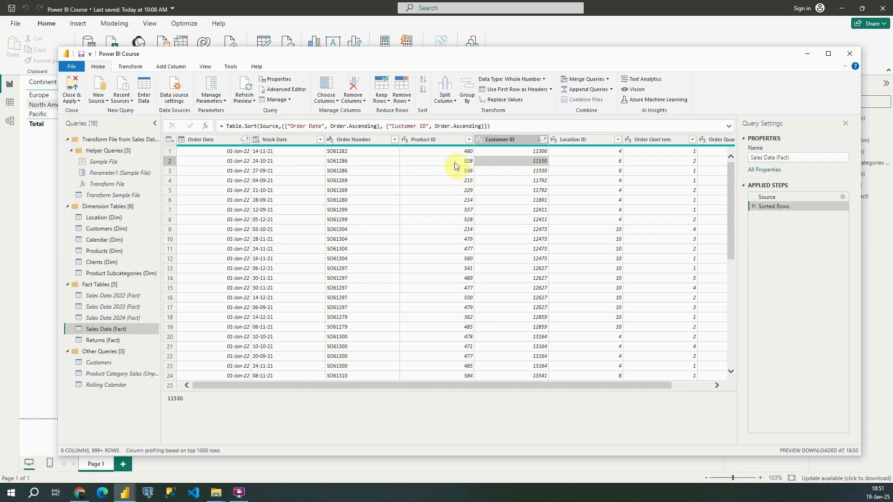
{"action": "mouse_move", "coordinate": [535, 254]}
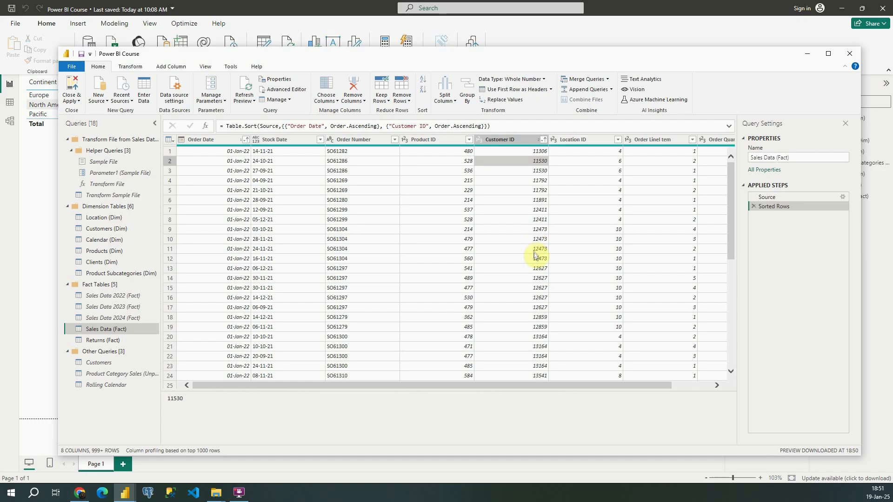
{"action": "left_click", "coordinate": [539, 239]}
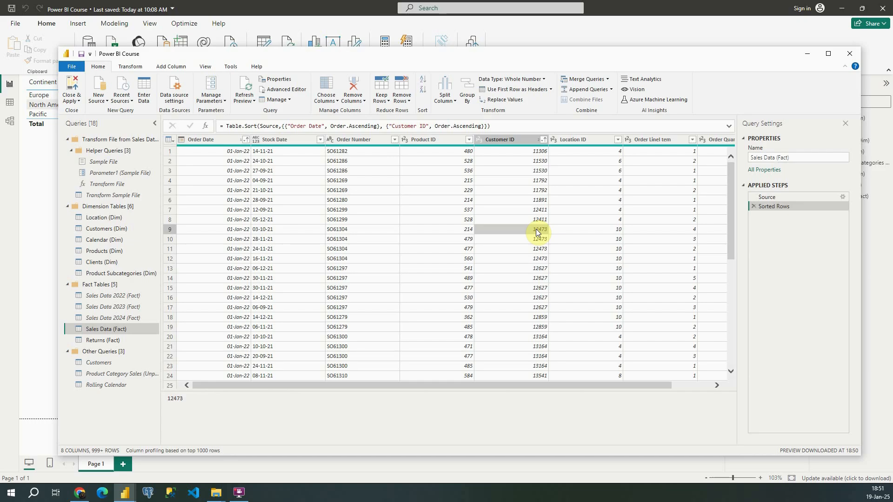
{"action": "mouse_move", "coordinate": [566, 233]}
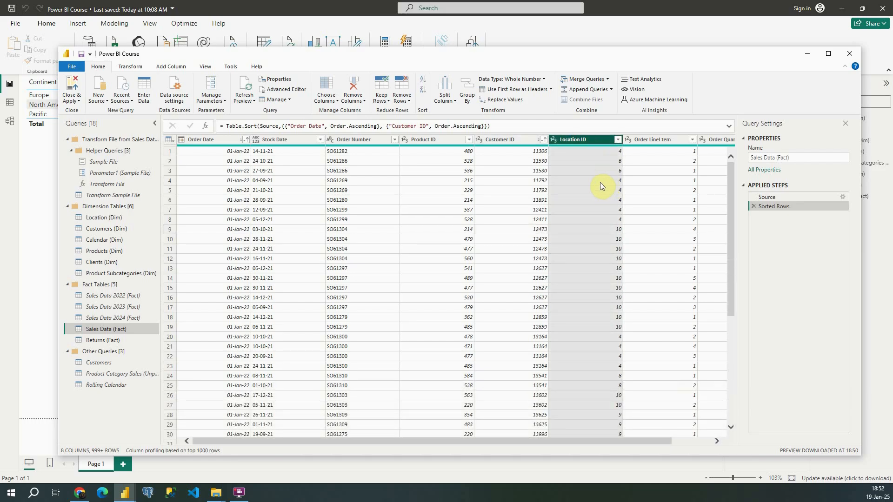
{"action": "left_click", "coordinate": [598, 200]}
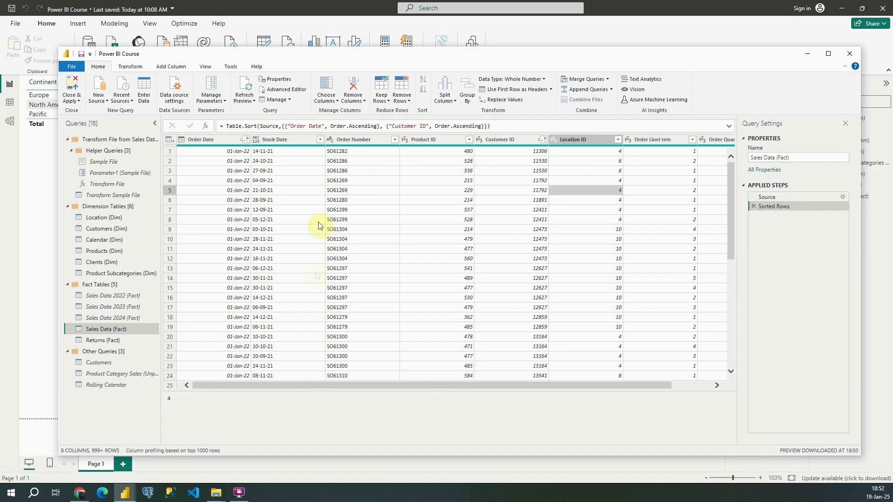
{"action": "mouse_move", "coordinate": [483, 154]}
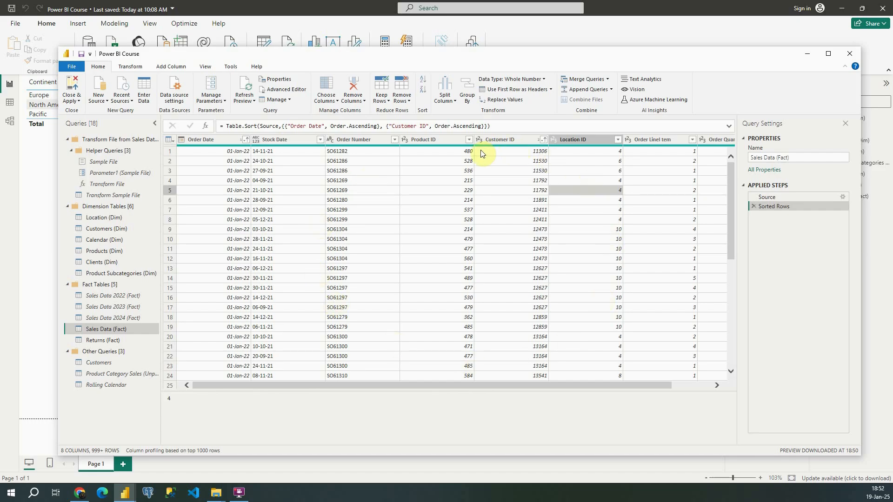
{"action": "mouse_move", "coordinate": [486, 155]}
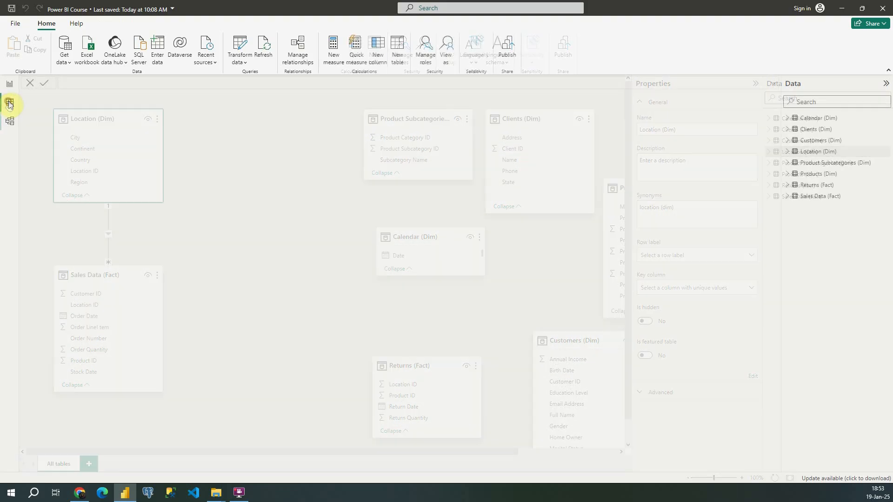
Check Location (Dim)'s ten unique Location IDs in Table view, then return to Model view.
{"action": "left_click", "coordinate": [11, 101]}
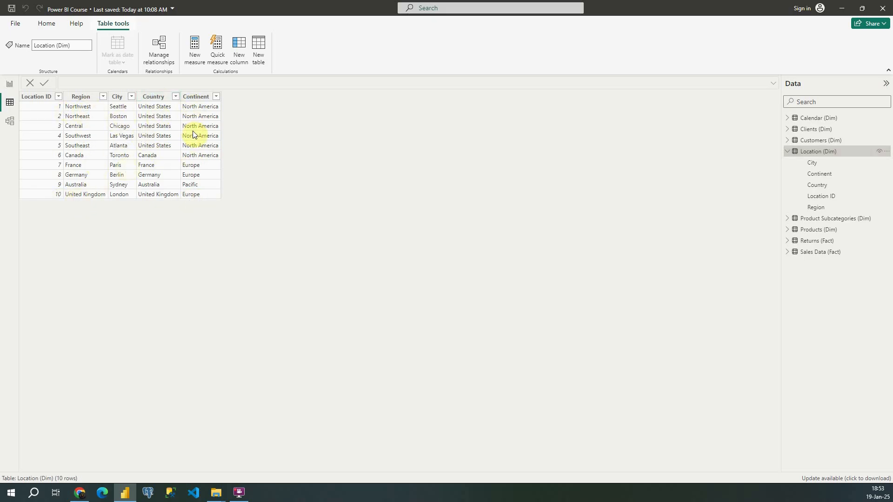
{"action": "left_click", "coordinate": [36, 96]}
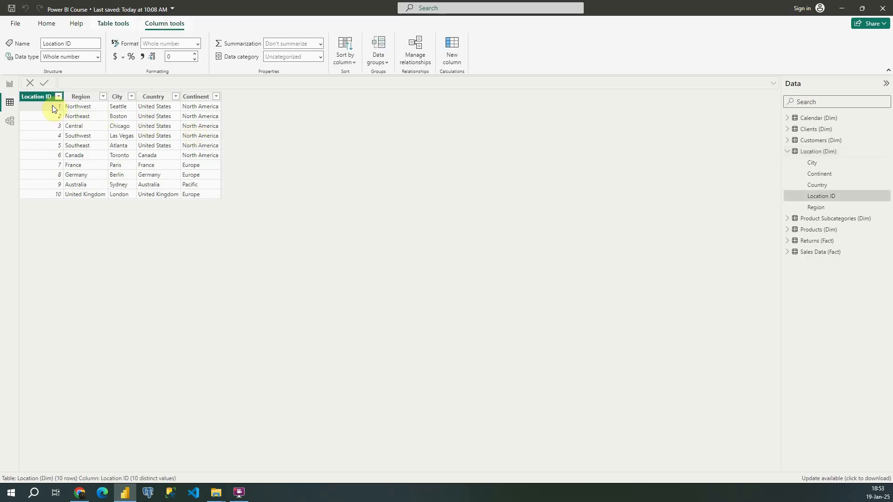
{"action": "left_click", "coordinate": [7, 121]}
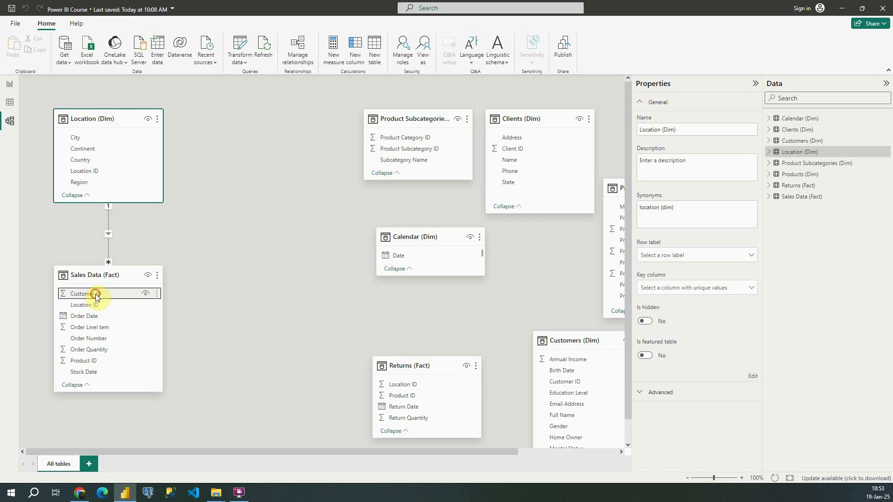
Inspect the Sales Data (Fact) Customer ID field's properties, a whole number, in Model view.
{"action": "left_click", "coordinate": [86, 293]}
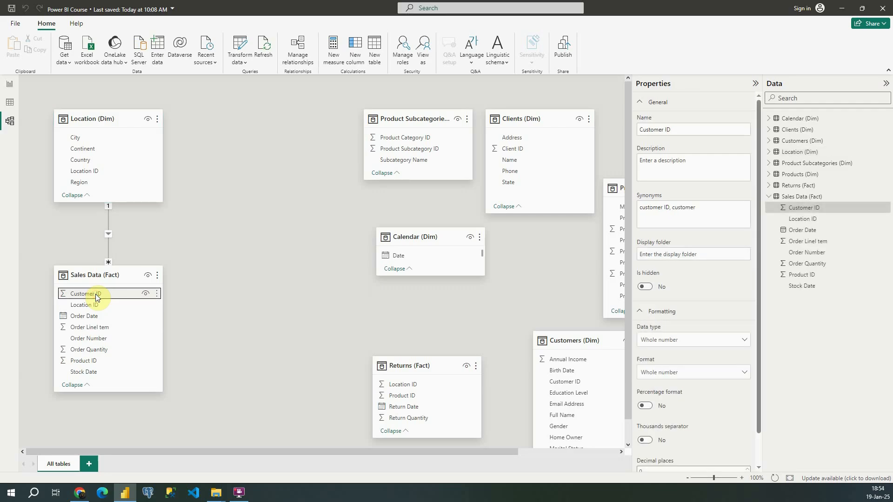
{"action": "mouse_move", "coordinate": [107, 174]}
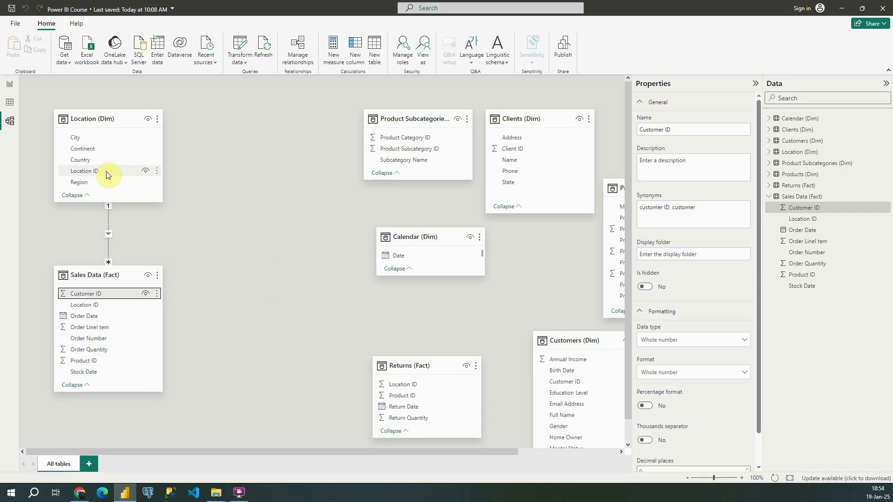
{"action": "mouse_move", "coordinate": [81, 162]}
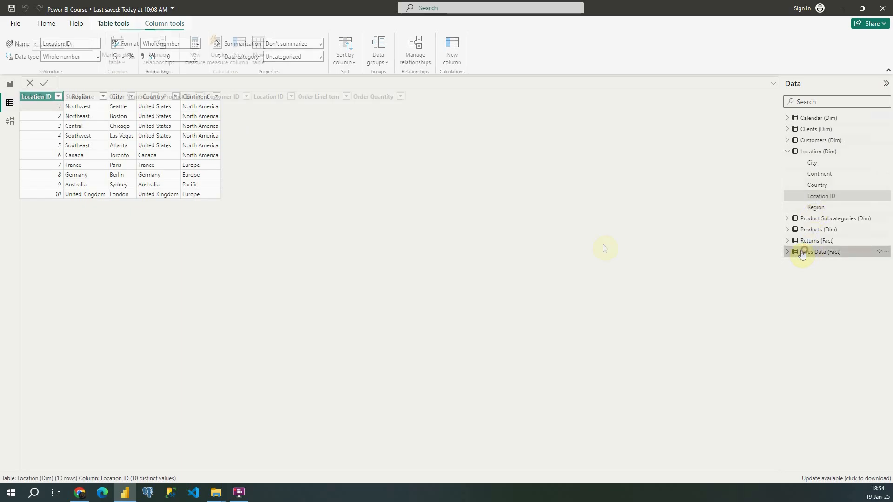
Show Sales Data (Fact) rows and select its Location ID column with 10 distinct values.
{"action": "left_click", "coordinate": [820, 251]}
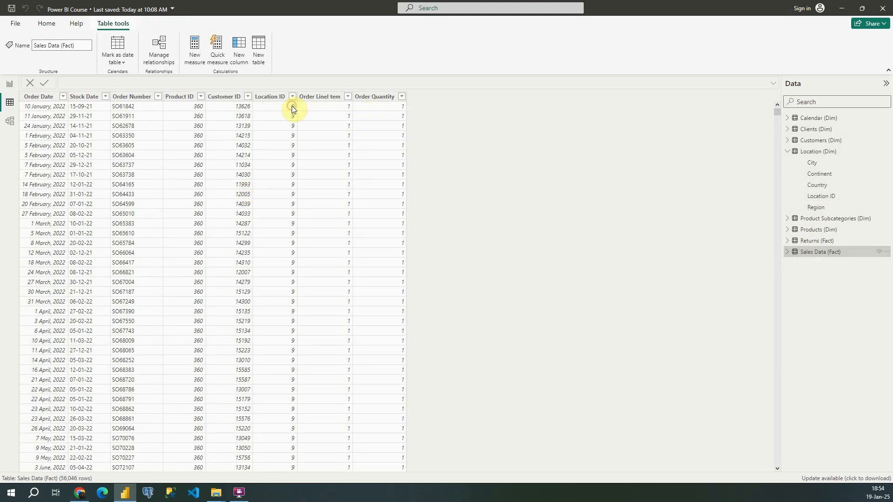
{"action": "left_click", "coordinate": [270, 96]}
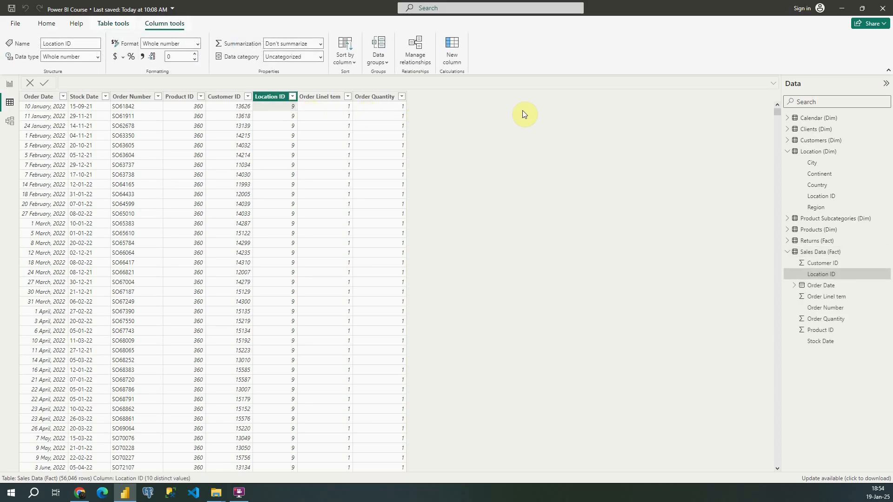
{"action": "mouse_move", "coordinate": [529, 111]}
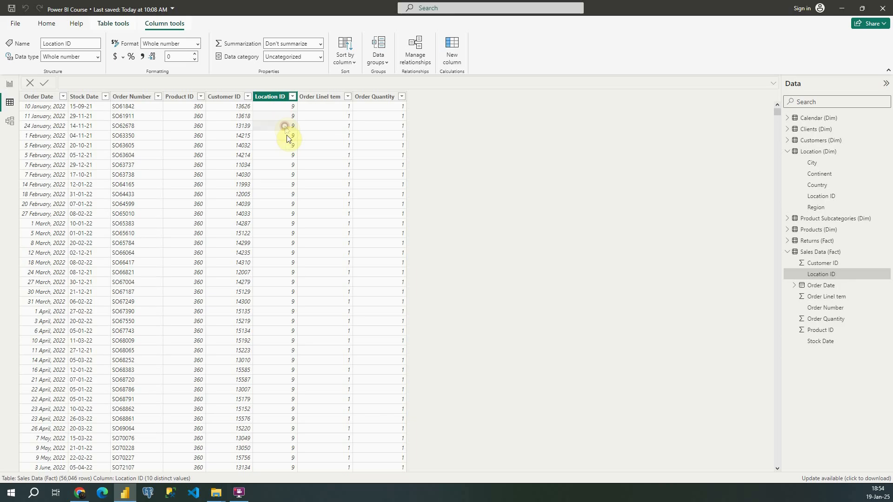
{"action": "mouse_move", "coordinate": [604, 146]}
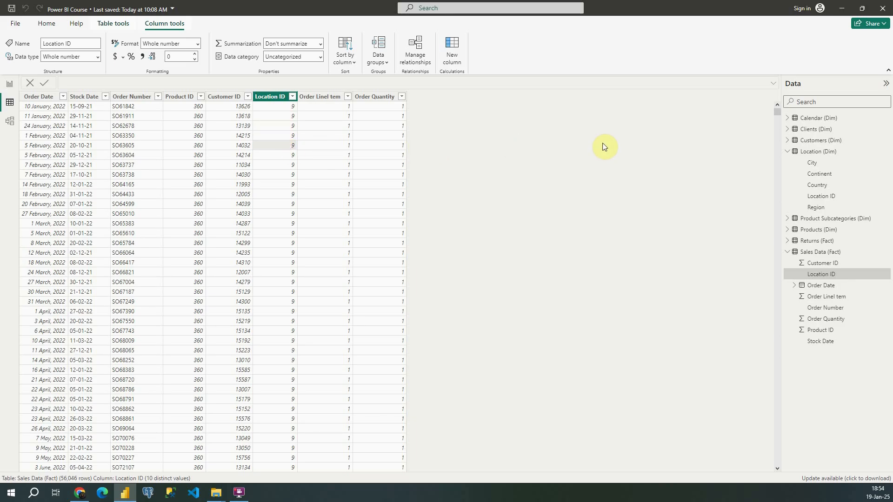